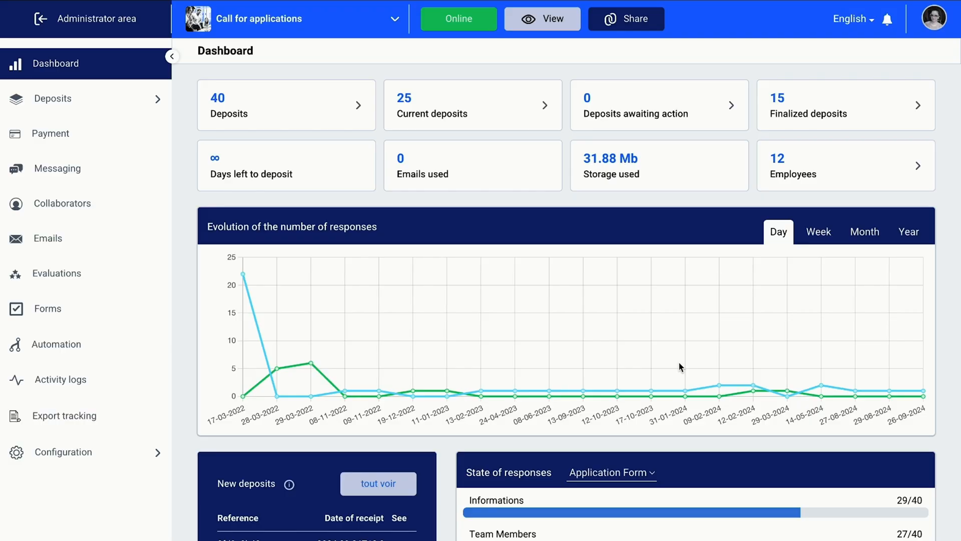
- Scroll the dashboard cards and charts down to the per-question answer breakdowns
scroll("down", 3)
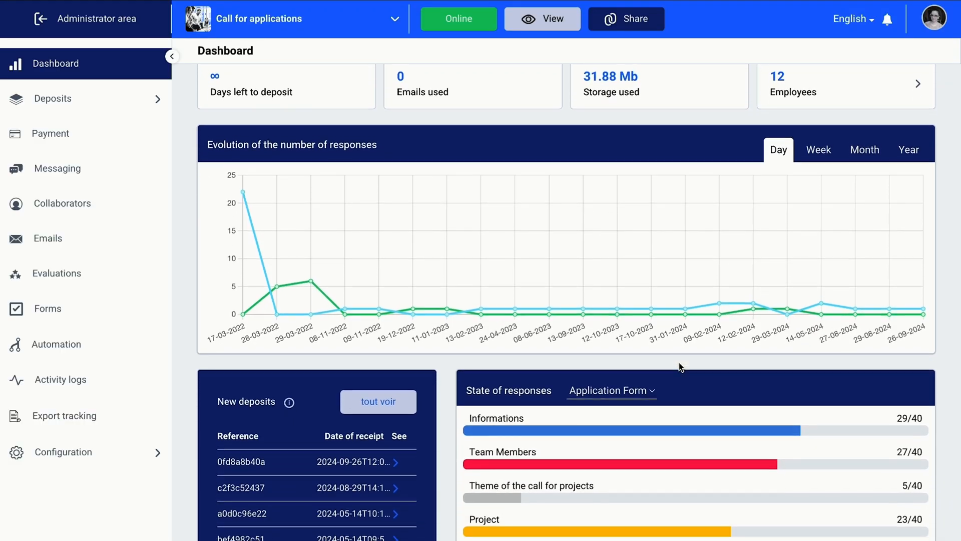
scroll("down", 3)
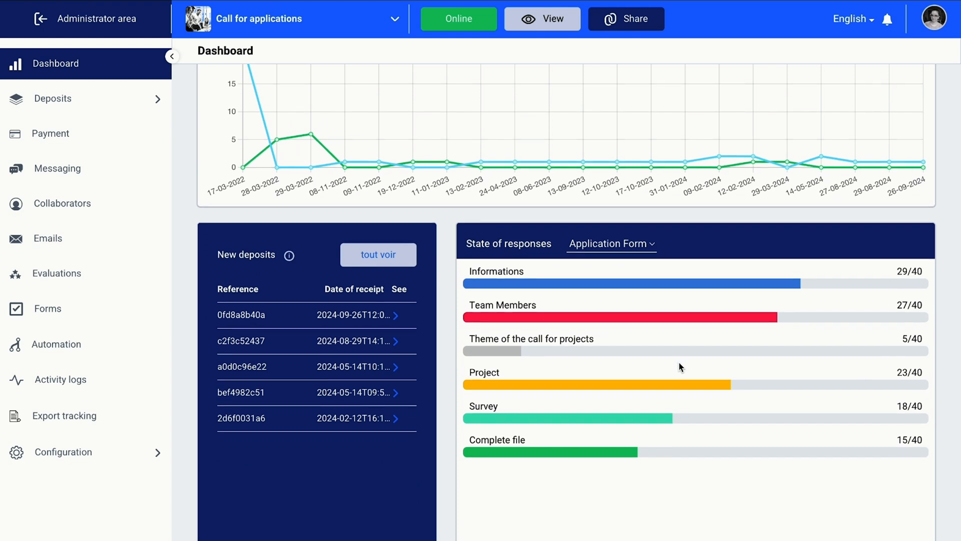
scroll("down", 3)
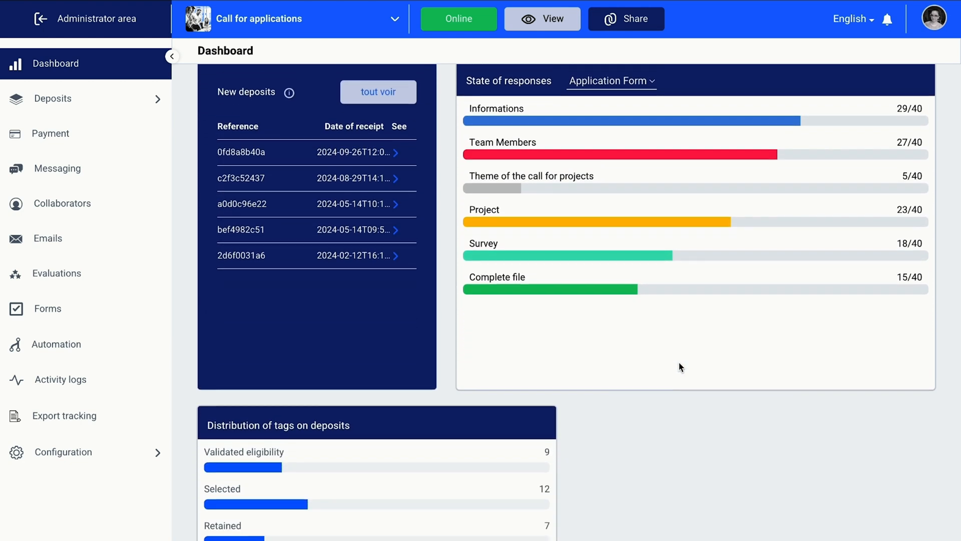
scroll("down", 3)
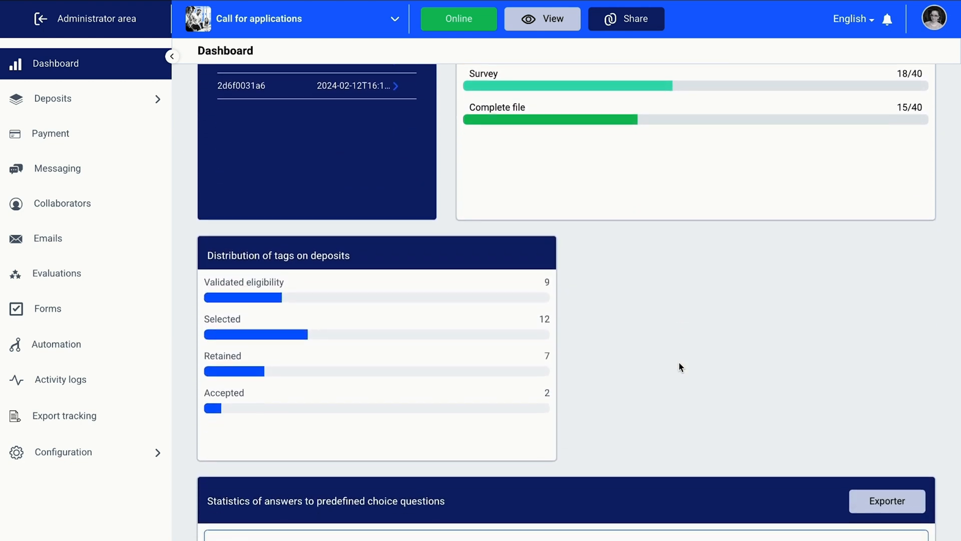
scroll("down", 3)
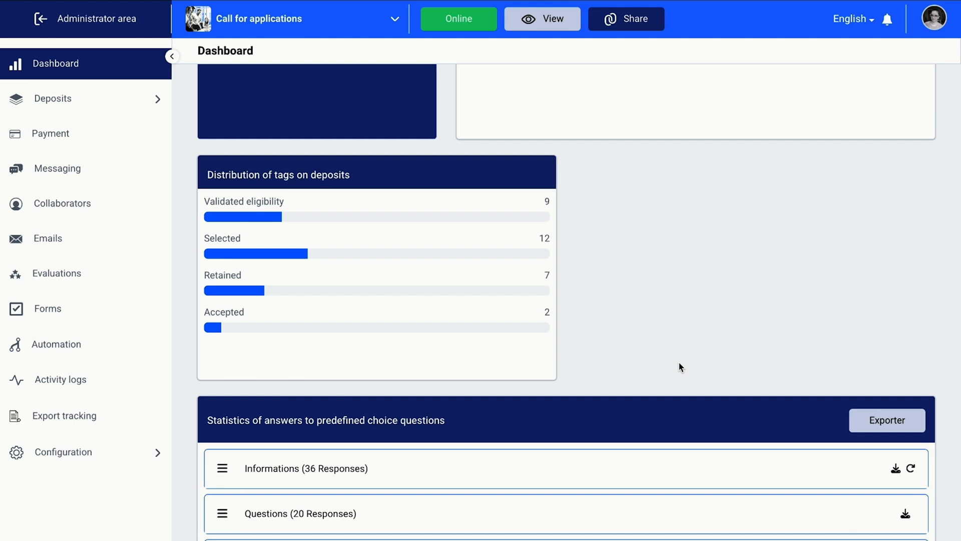
scroll("down", 3)
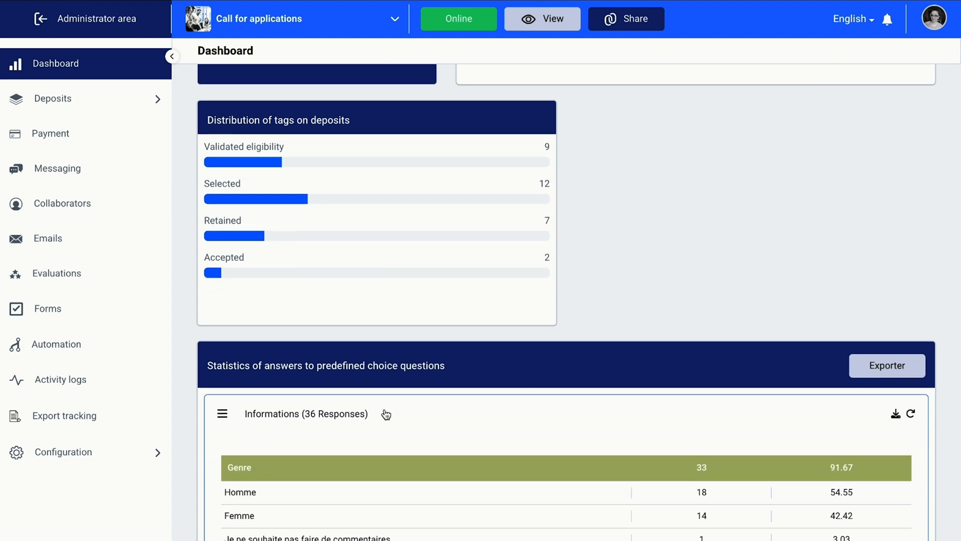
scroll("down", 3)
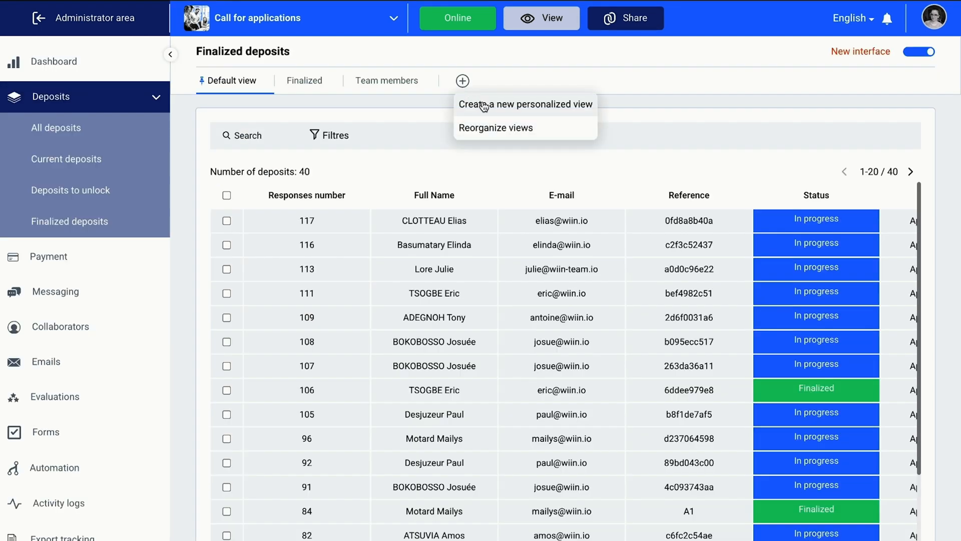
- Create a new personalized deposits view, then open deposit 117 and check its available tags
left_click(525, 103)
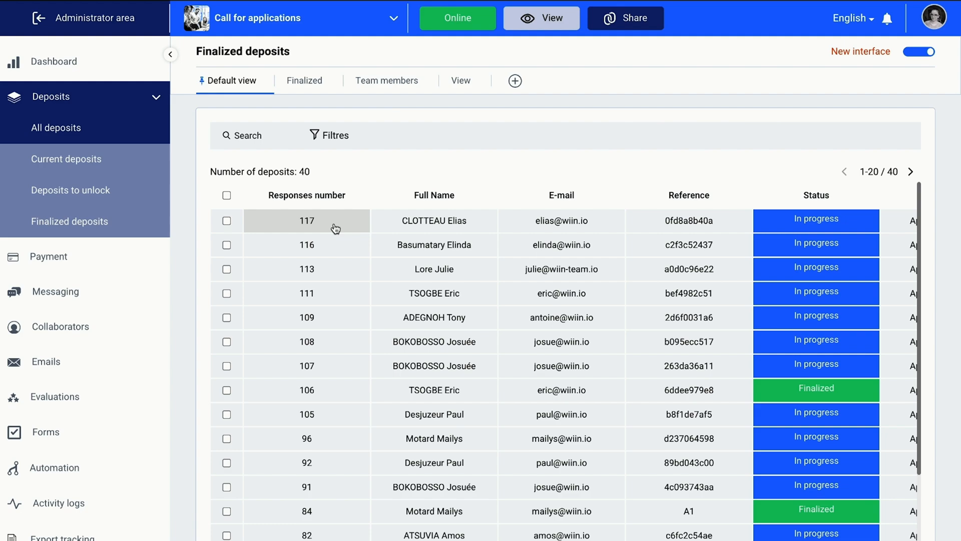
left_click(306, 220)
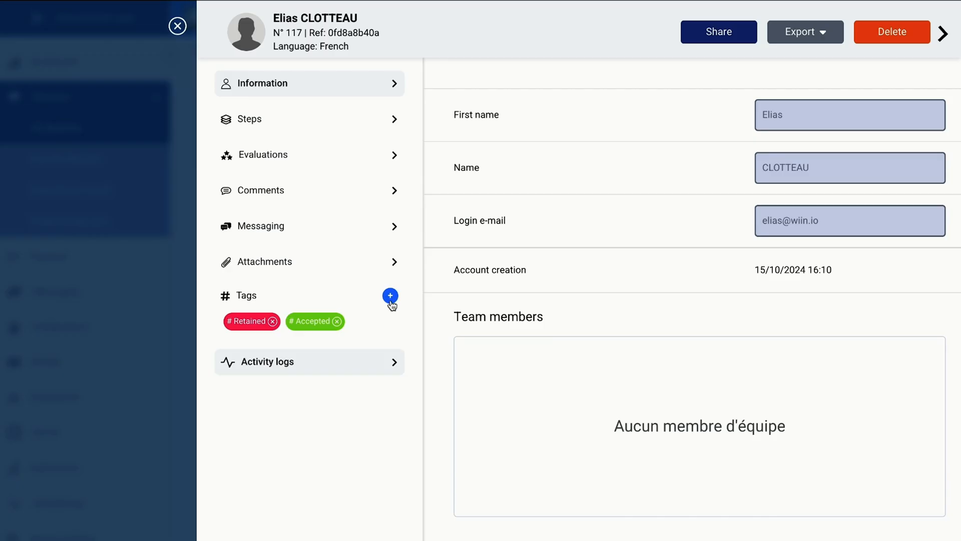
left_click(390, 295)
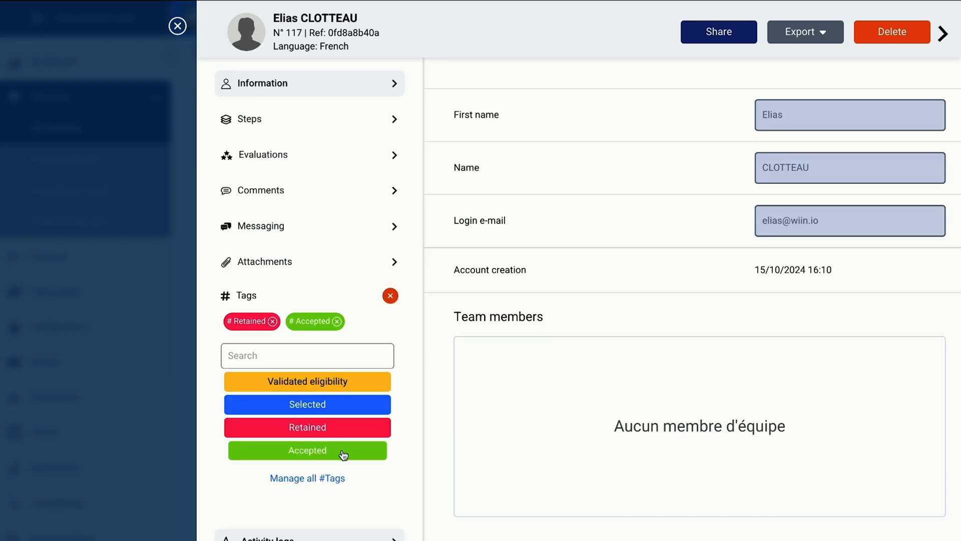
left_click(178, 25)
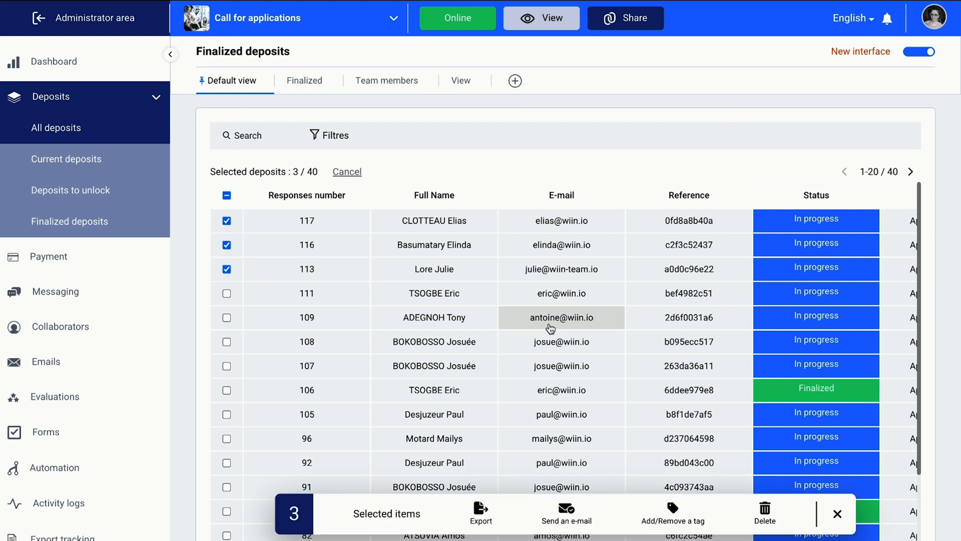
- Apply the chosen tags to the three selected deposits (3/40) at once
left_click(673, 511)
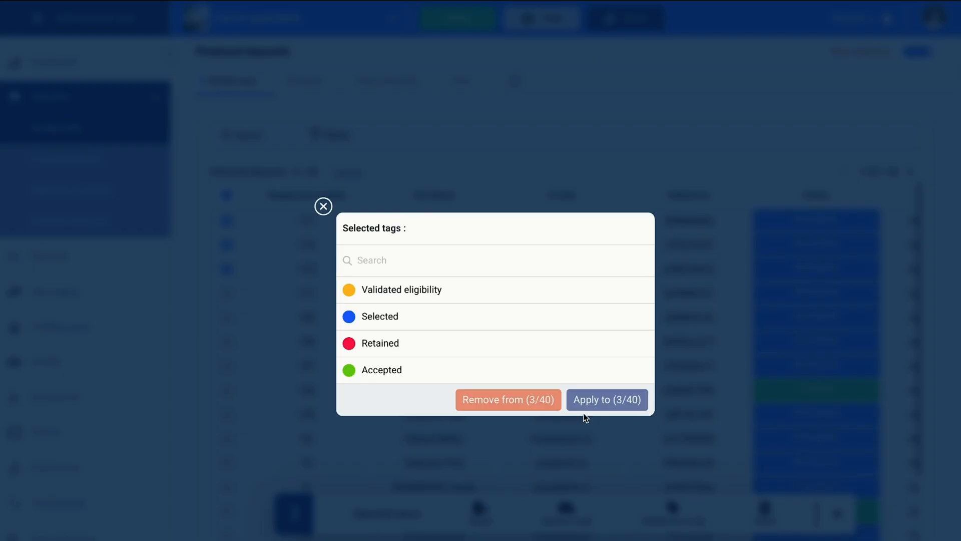
left_click(381, 370)
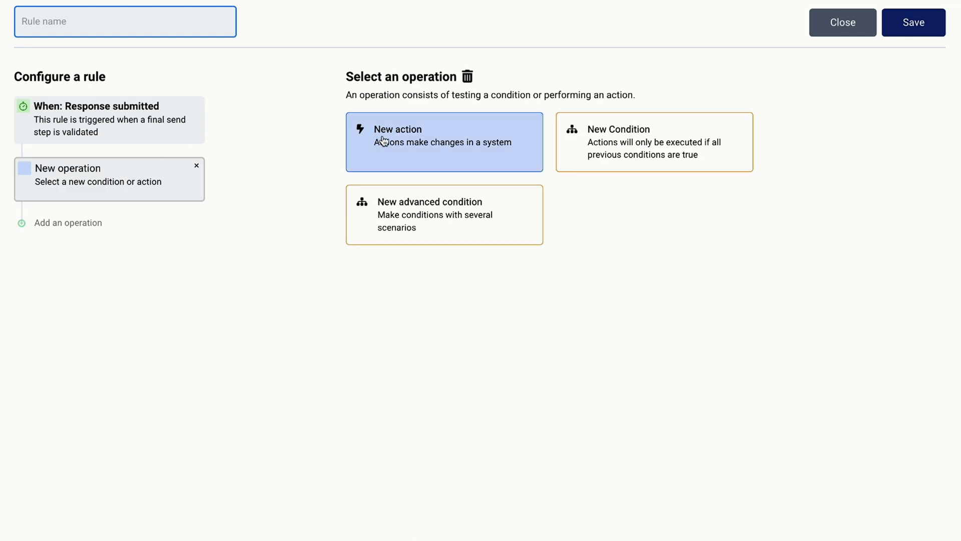
- Make the new operation a Send e-mail action, browse its email templates, then revisit the action types
left_click(444, 142)
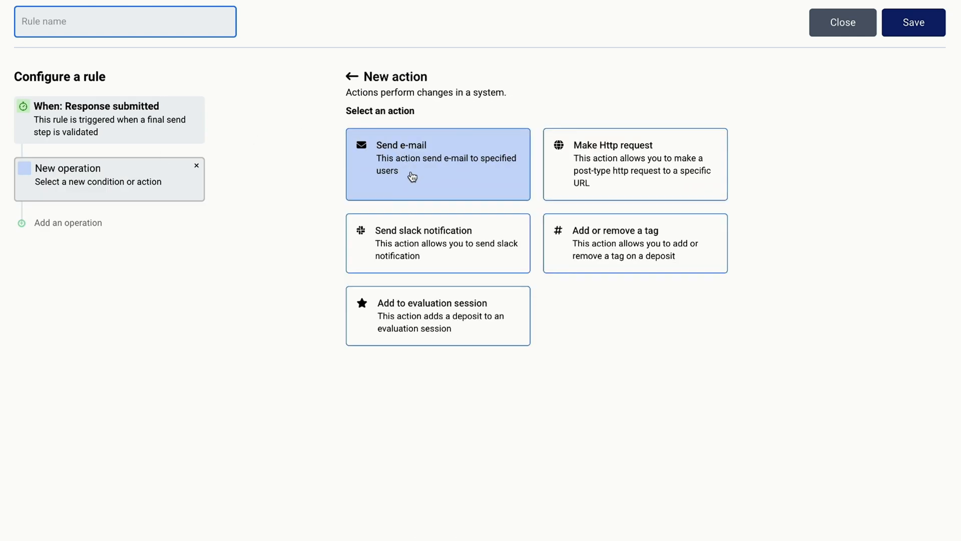
left_click(437, 157)
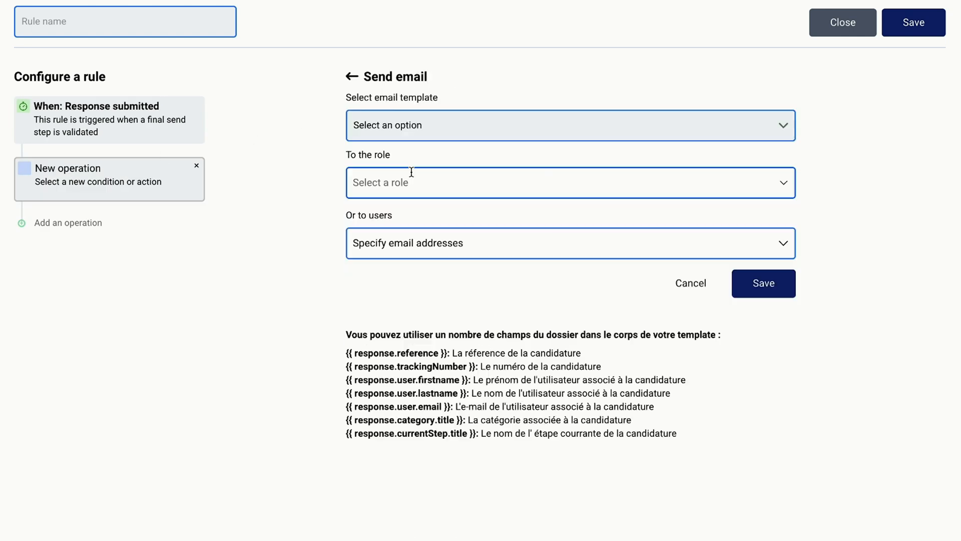
left_click(568, 125)
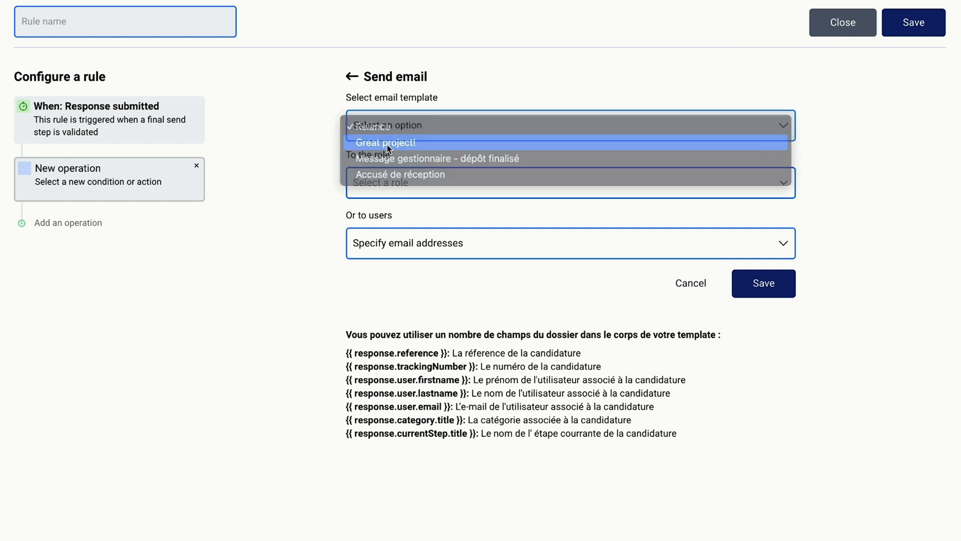
left_click(350, 76)
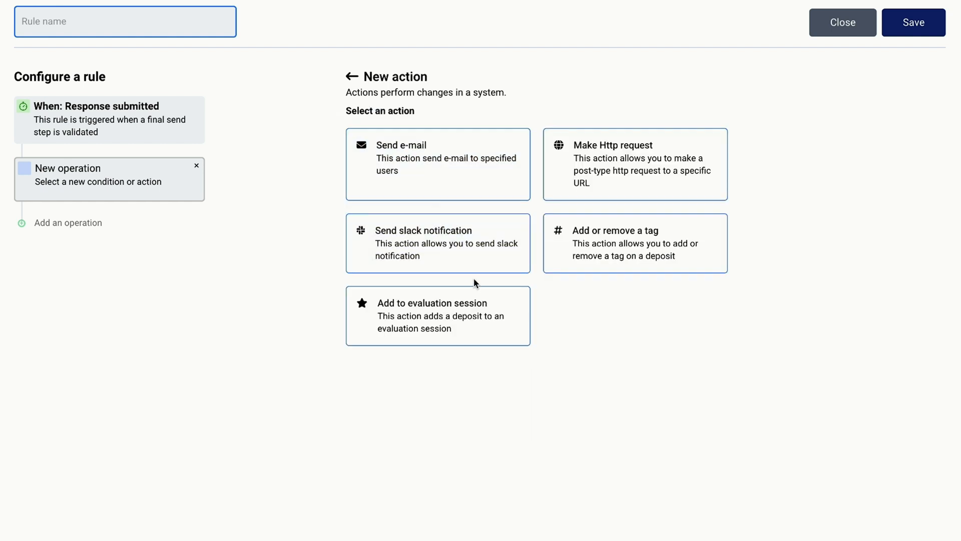
left_click(437, 315)
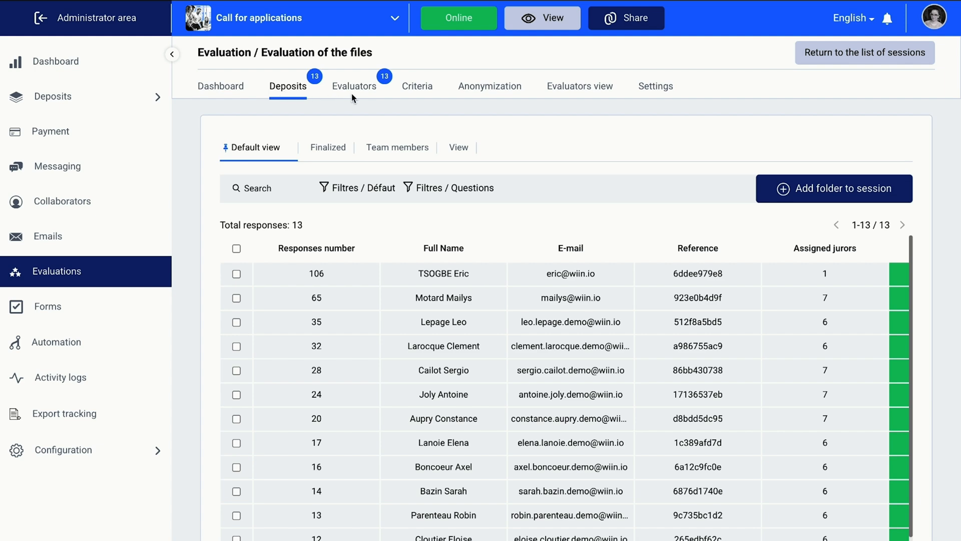
- Review the evaluation session's Evaluators, Settings and Dashboard ranking tabs
left_click(354, 86)
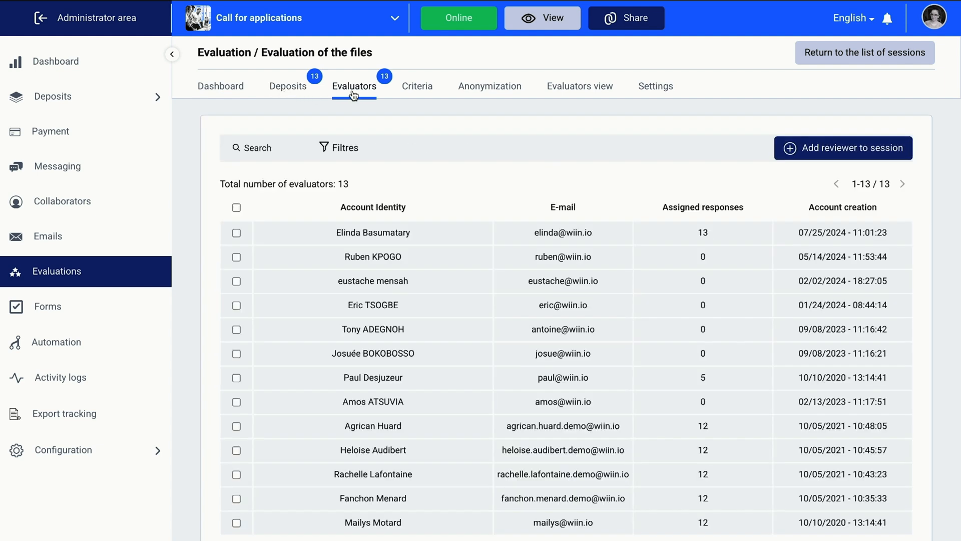
left_click(656, 85)
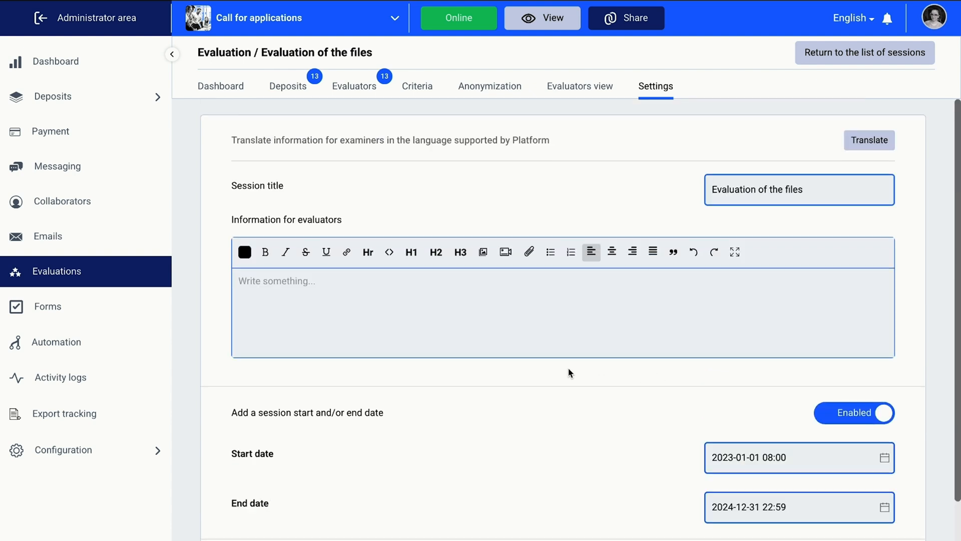
left_click(220, 86)
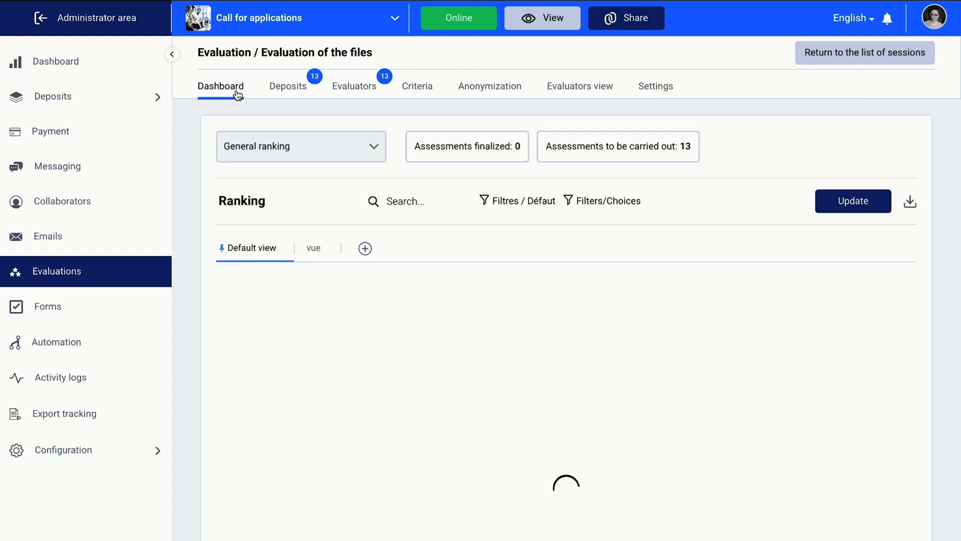
- Open 'Evaluation of the files' from the evaluators' view, then show the call's public vote page
left_click(864, 52)
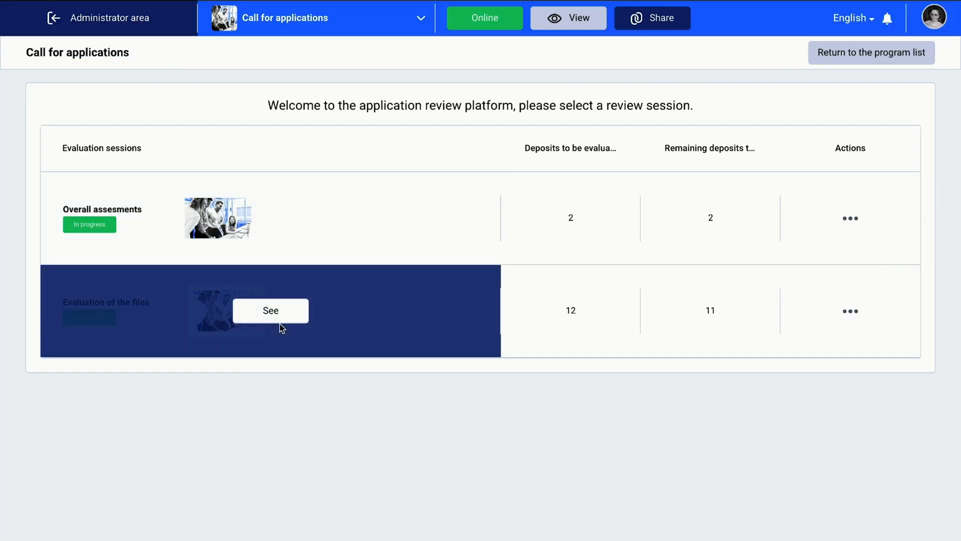
left_click(271, 311)
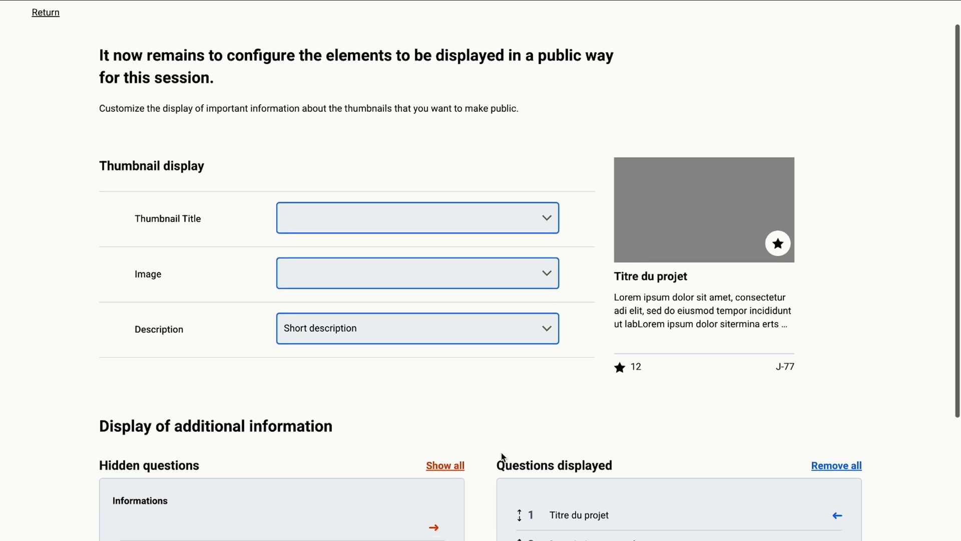
left_click(46, 12)
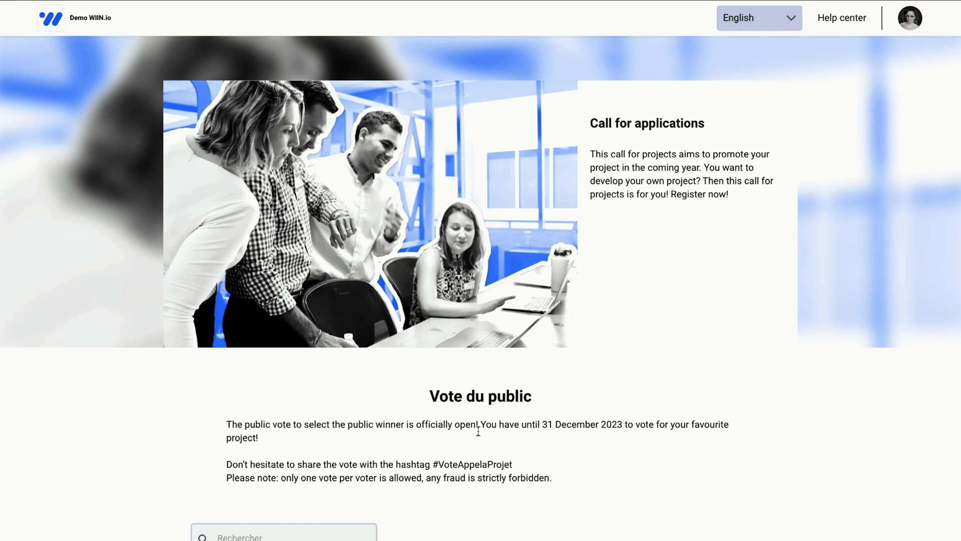